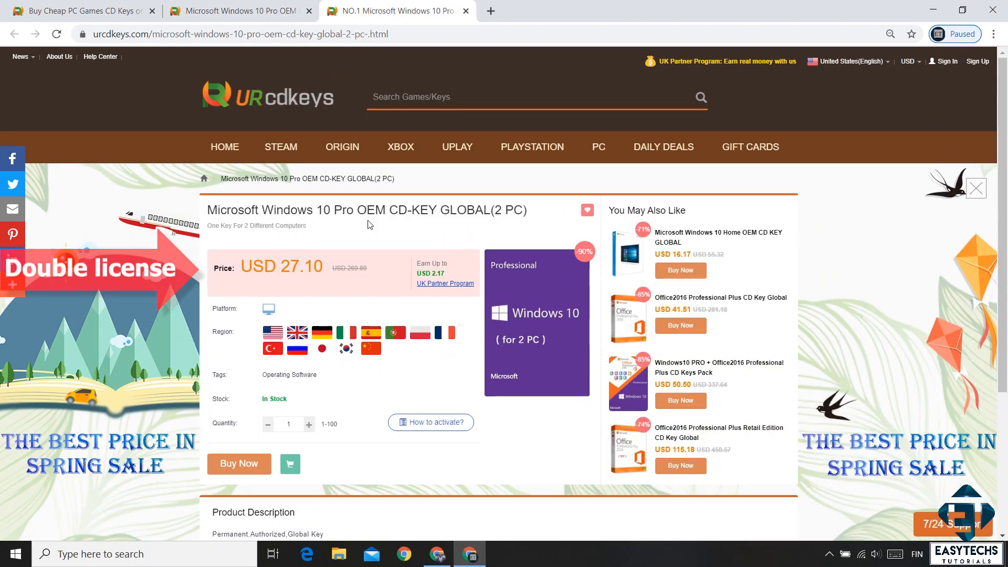
pyautogui.moveTo(532, 147)
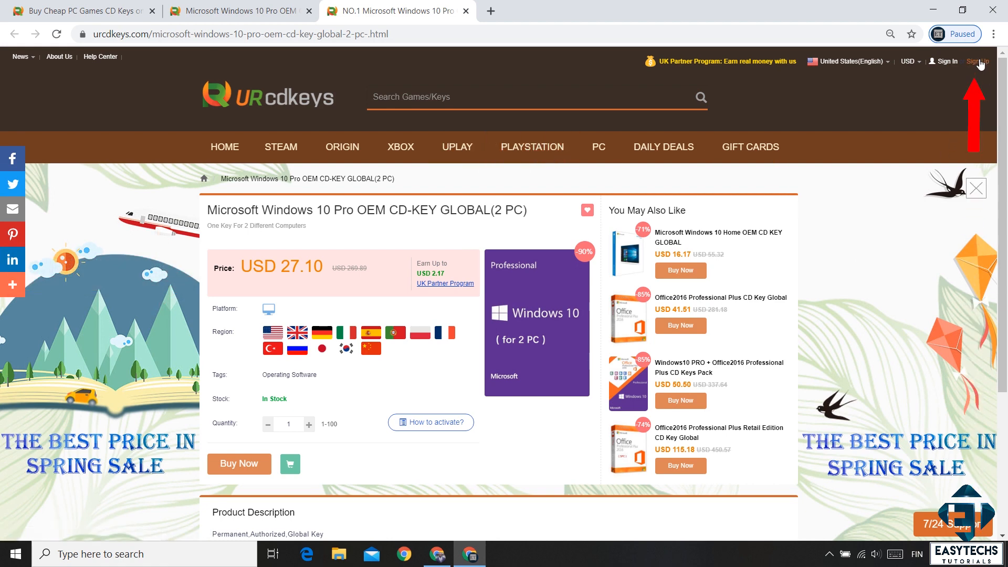
# Step: Sign in to the URCDKeys account from the Sign Up link at the top right
pyautogui.click(977, 61)
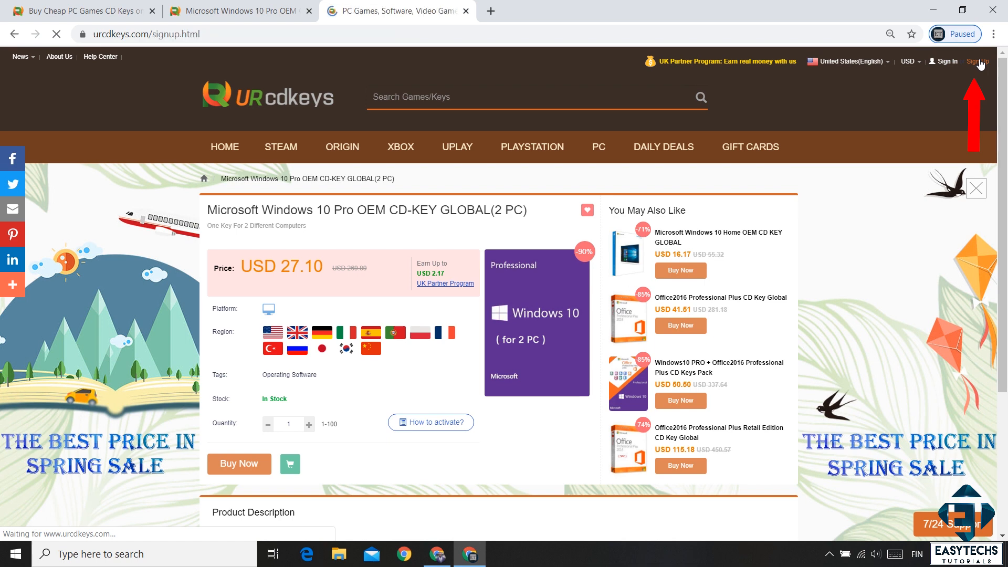
pyautogui.click(977, 61)
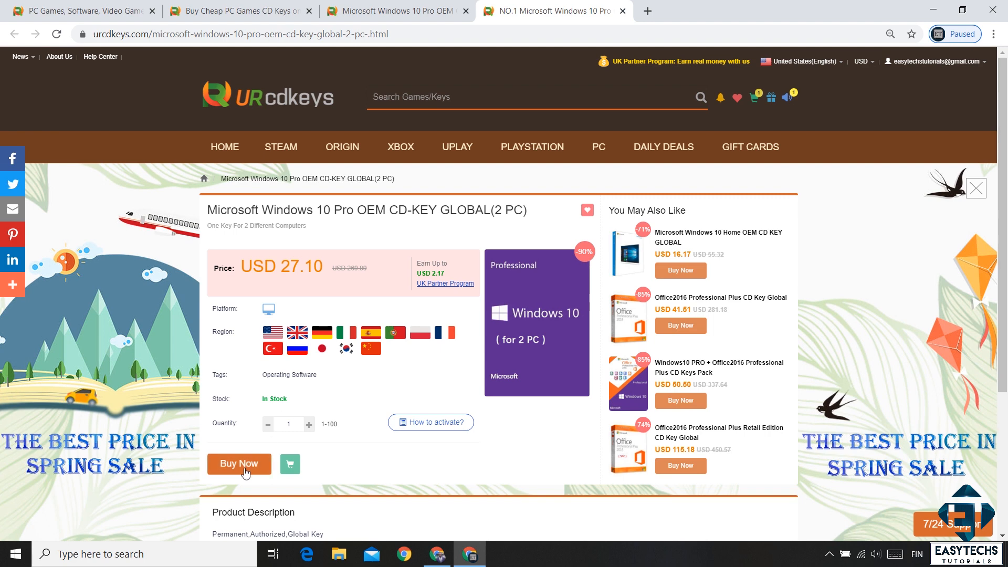
# Step: Buy the Windows 10 Pro OEM key and apply promotion code ET20 at checkout
pyautogui.click(238, 463)
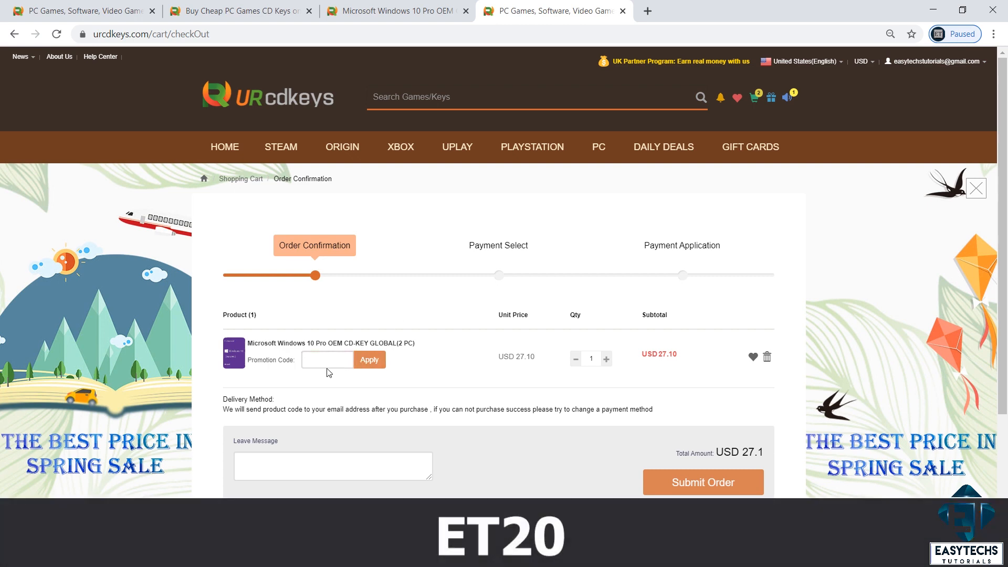
pyautogui.click(328, 359)
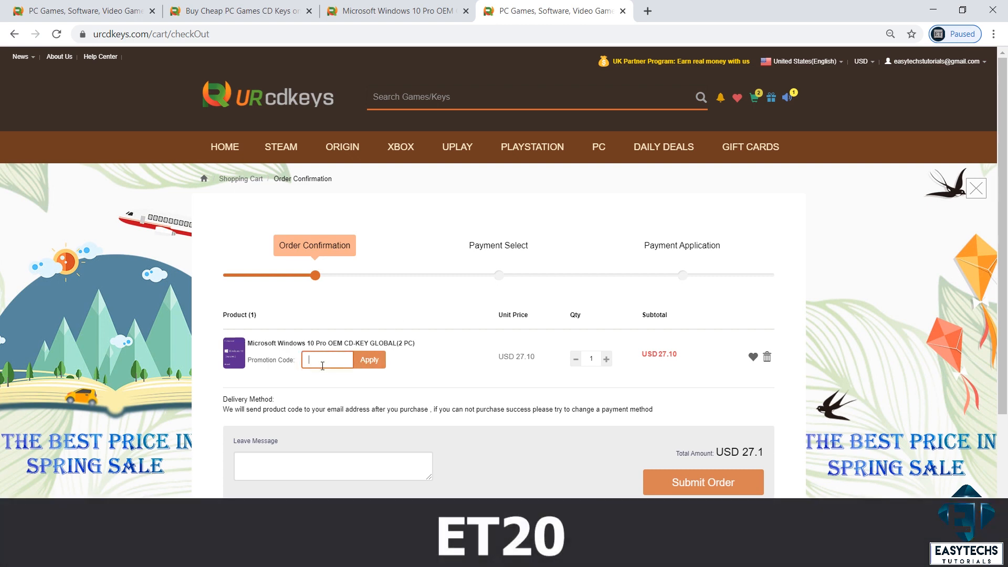
pyautogui.write('E')
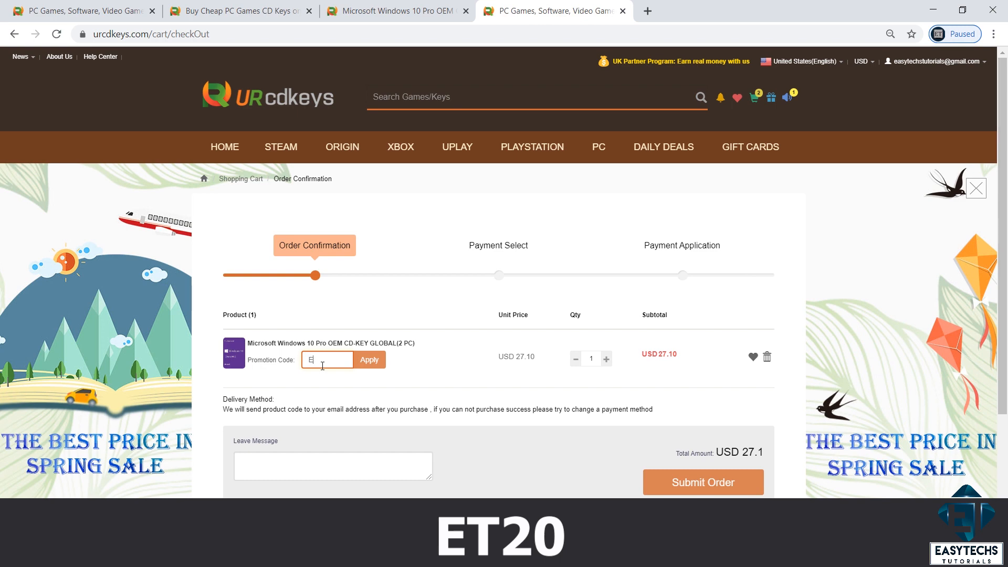
pyautogui.write('ET20')
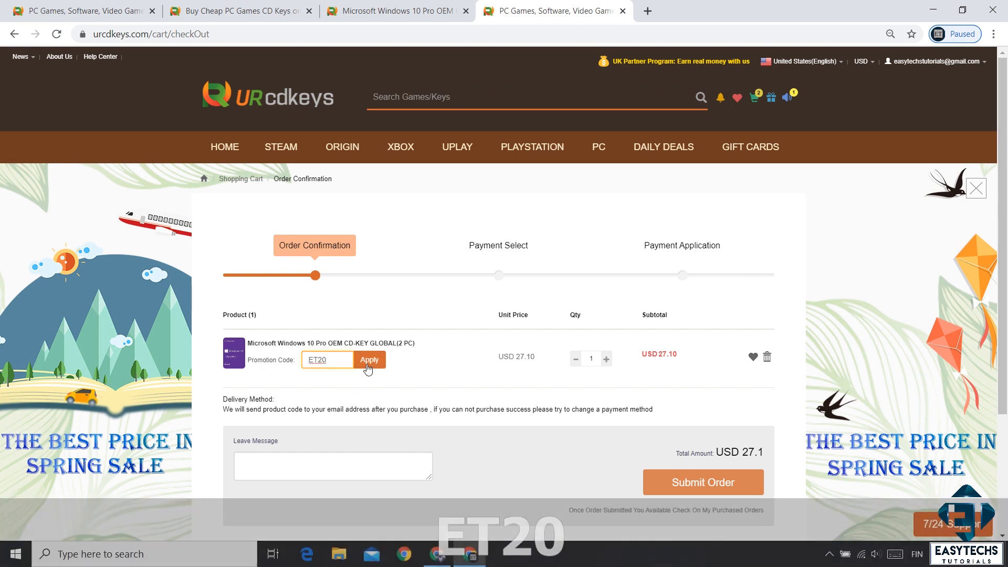
pyautogui.click(368, 359)
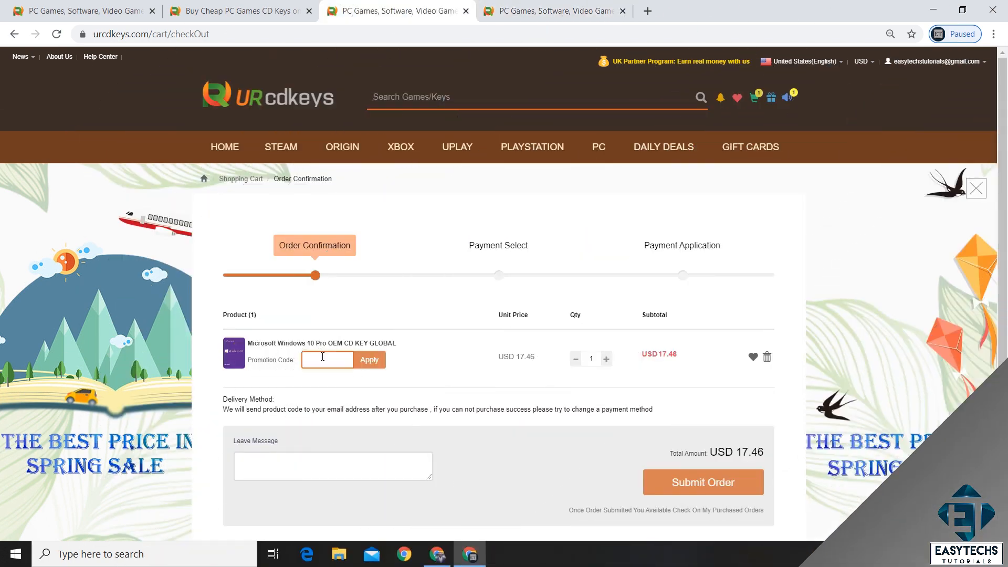
pyautogui.write('ET20')
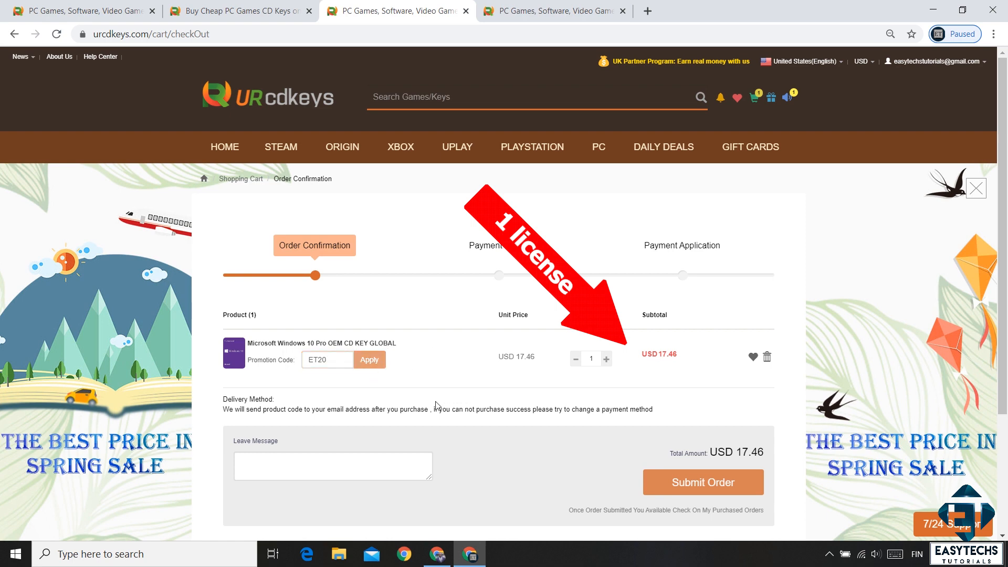
pyautogui.click(369, 359)
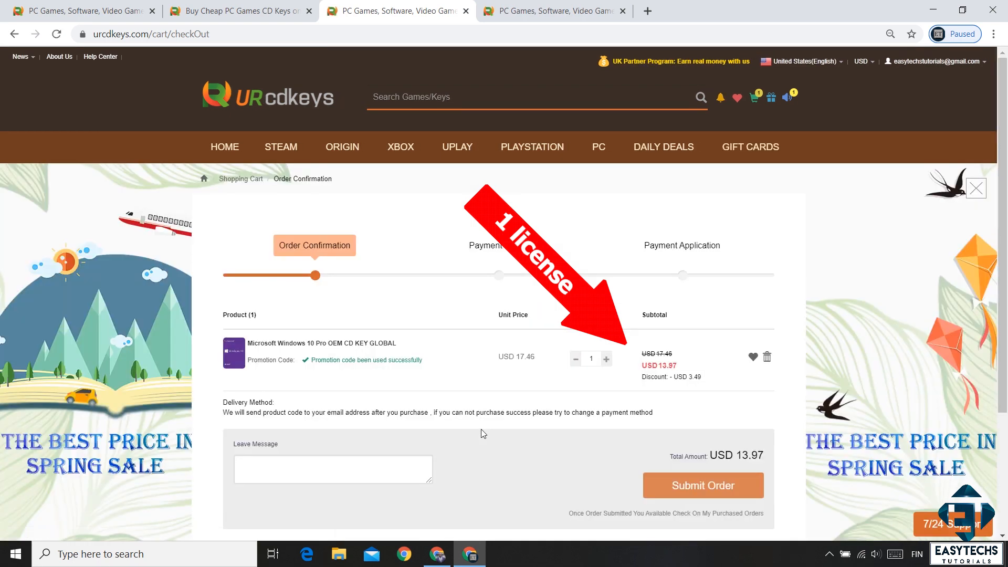
pyautogui.moveTo(739, 464)
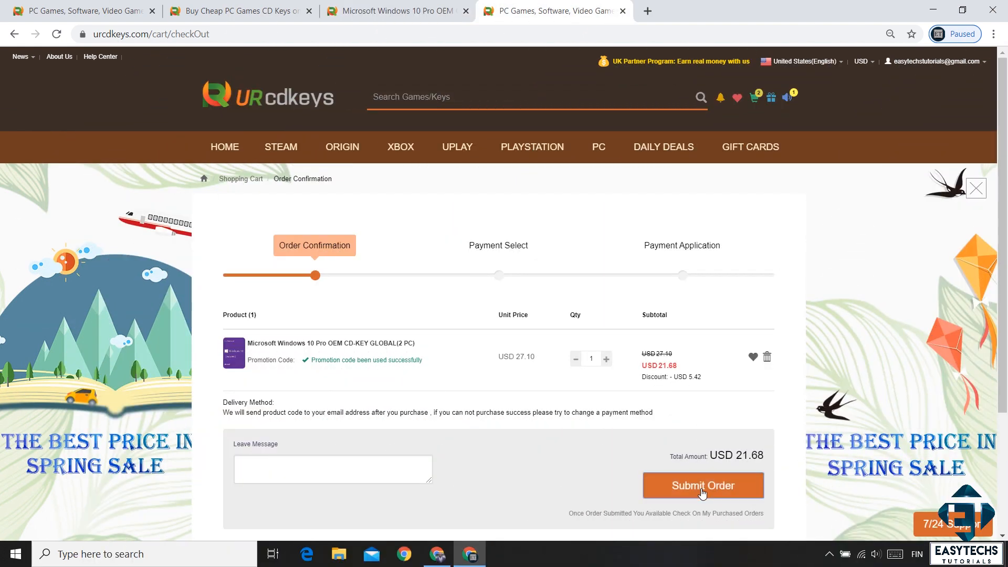
# Step: Submit the order and pay the USD 21.68 total through PayPal
pyautogui.click(702, 485)
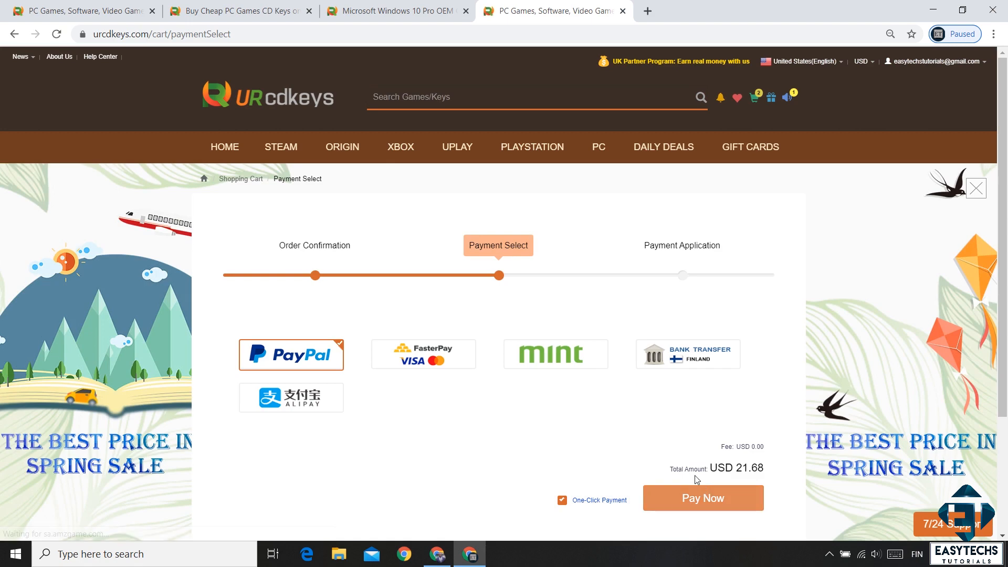
pyautogui.moveTo(582, 442)
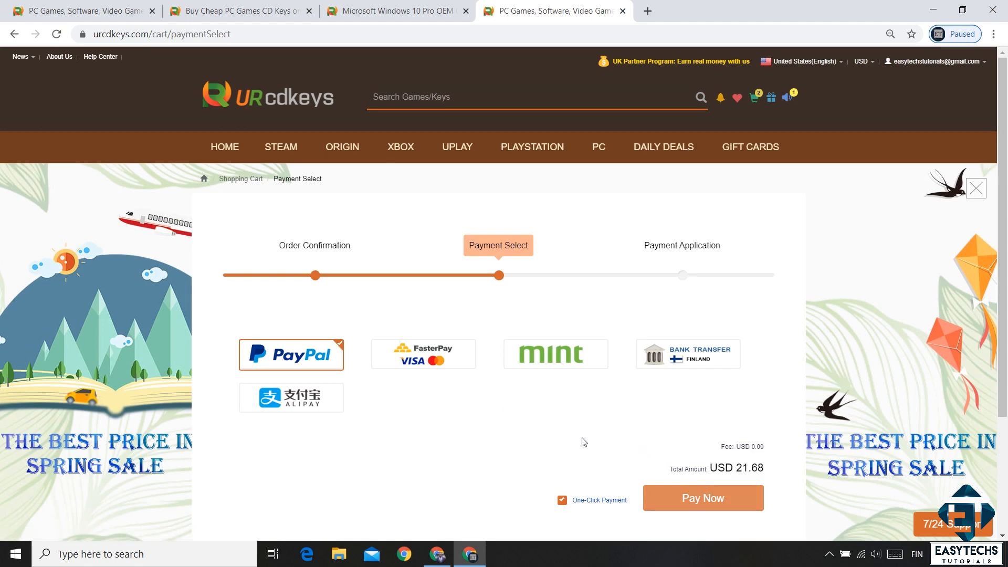
pyautogui.moveTo(423, 354)
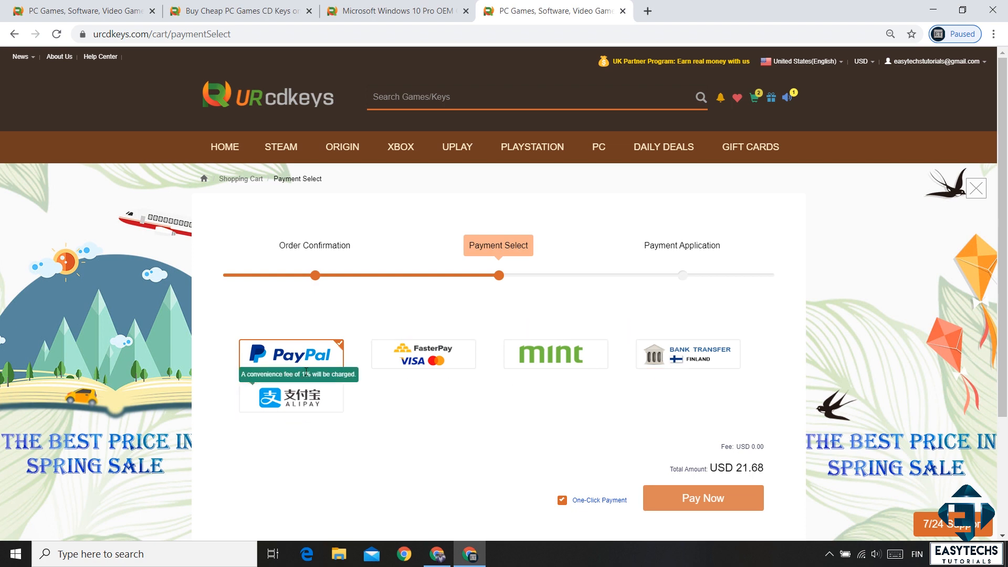
pyautogui.moveTo(568, 452)
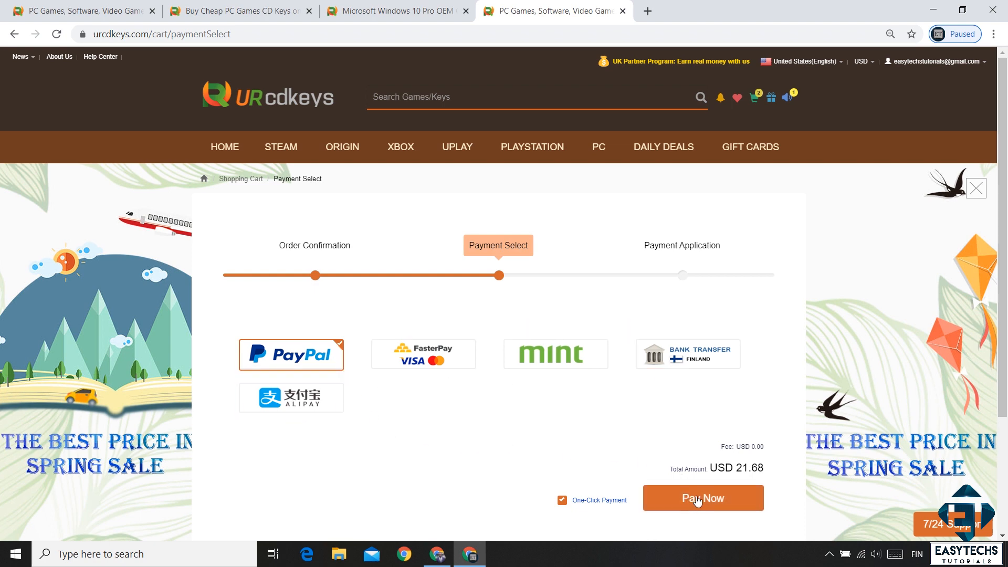
pyautogui.click(702, 497)
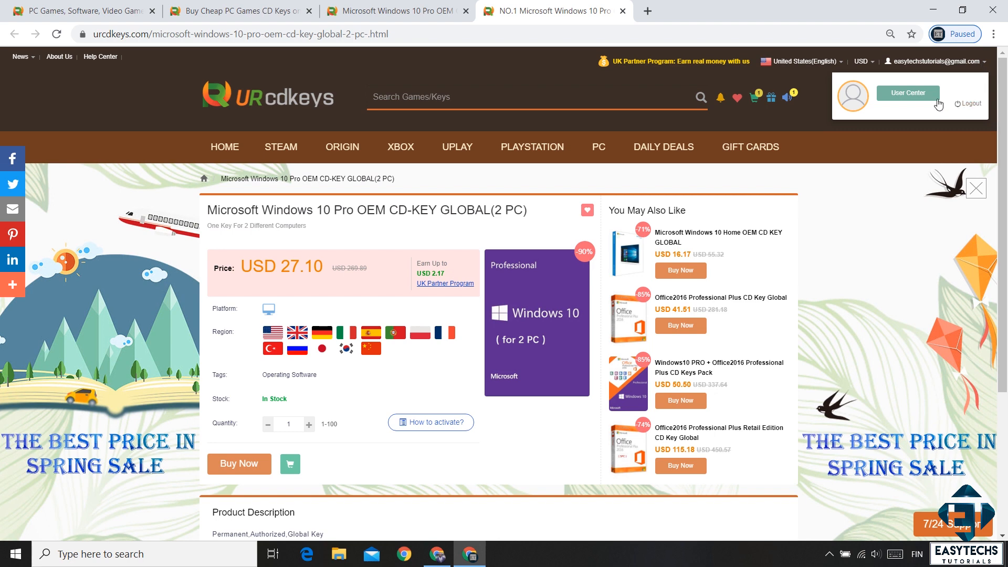
# Step: View My Purchased Orders in the User Center, showing the Processing Windows 10 Pro order
pyautogui.click(906, 93)
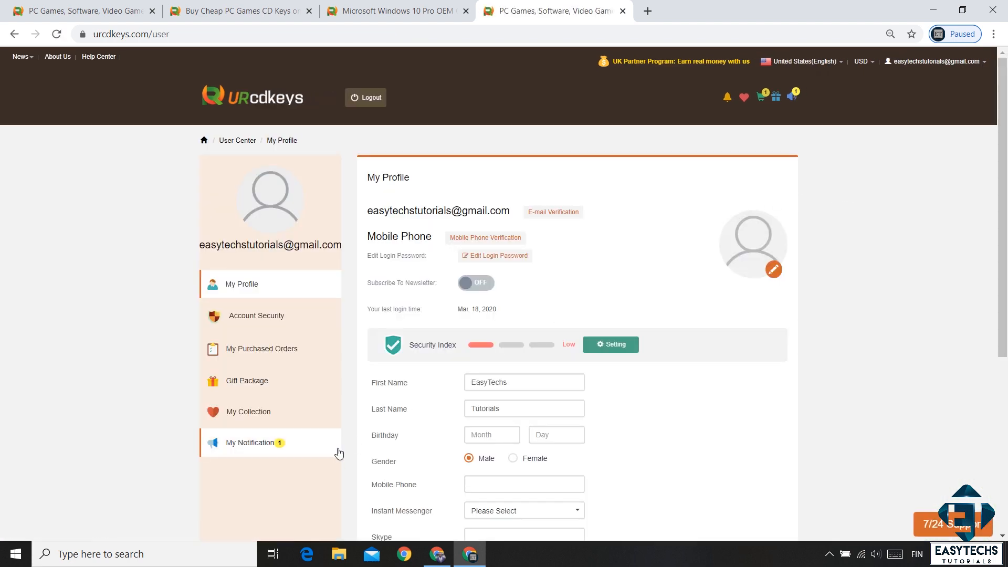
pyautogui.moveTo(314, 375)
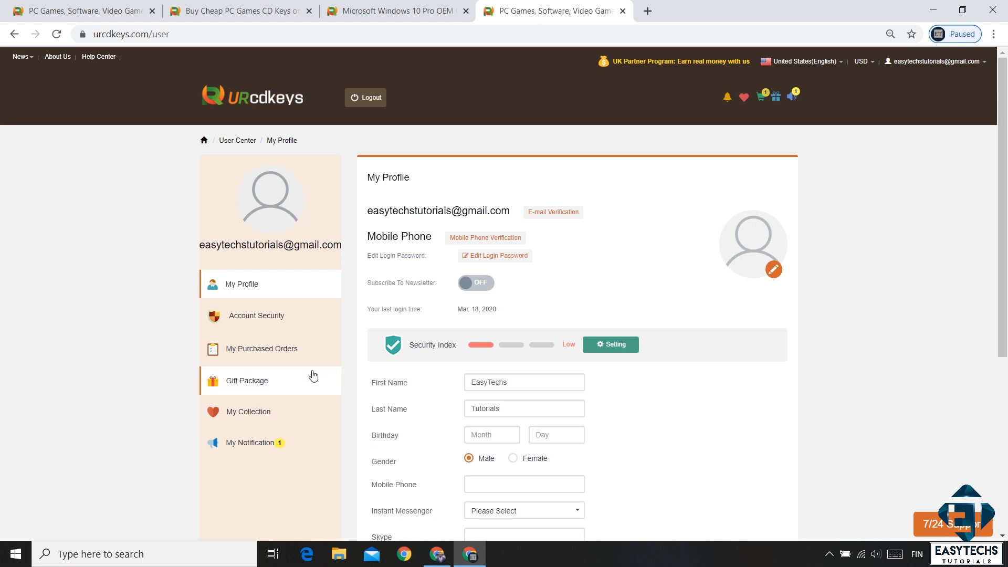
pyautogui.click(261, 348)
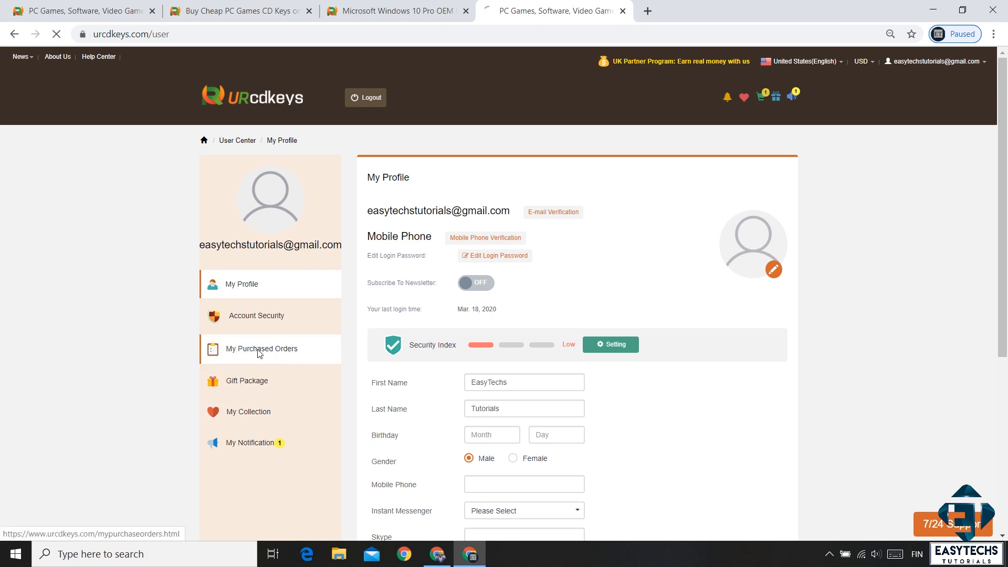
pyautogui.click(262, 349)
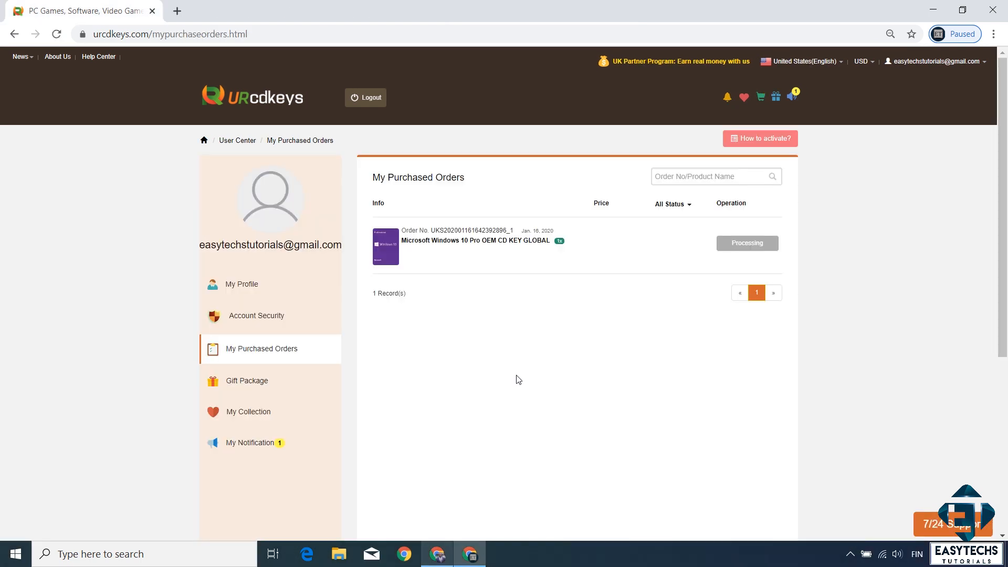
pyautogui.moveTo(541, 322)
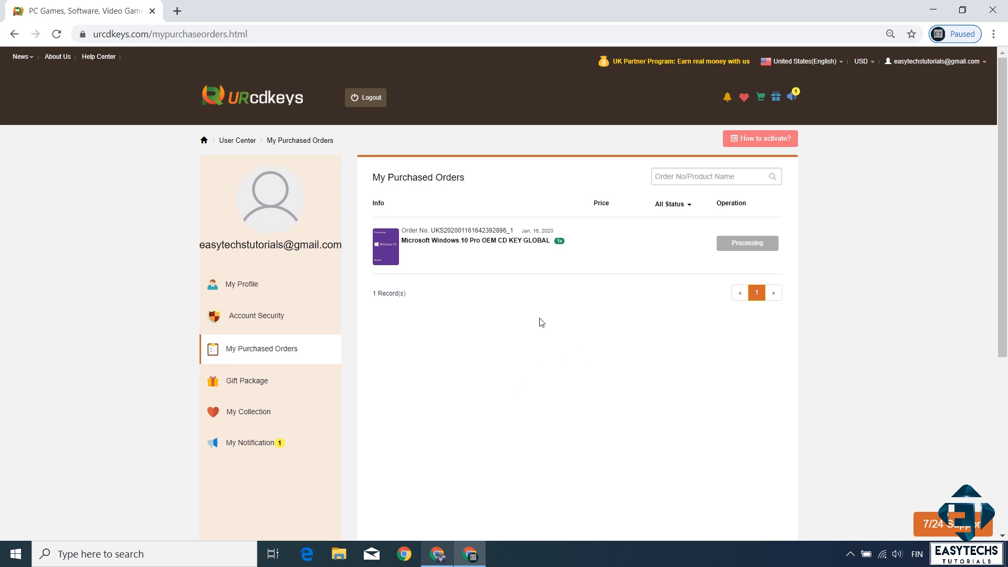
pyautogui.moveTo(475, 241)
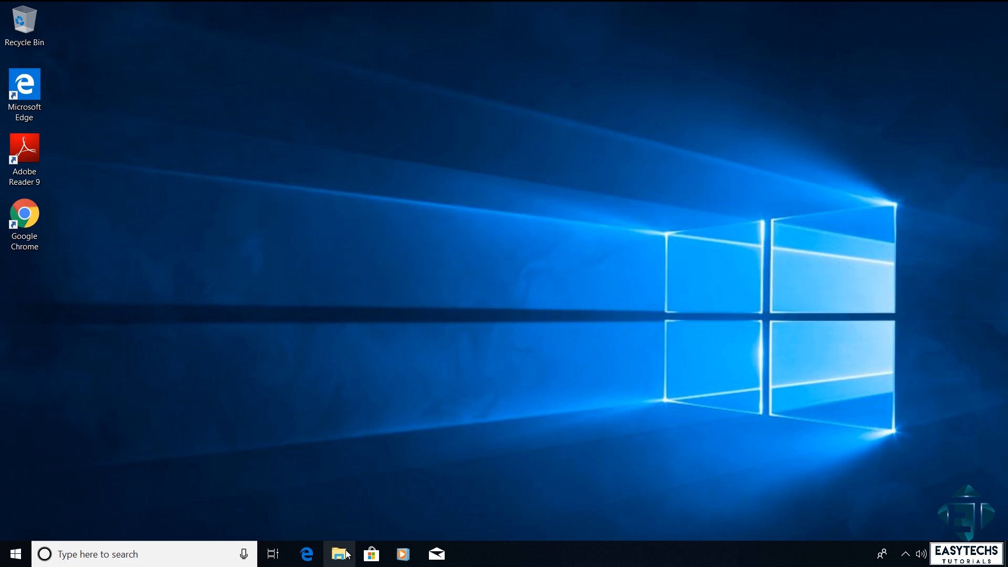
# Step: Reach Windows Settings from This PC's Computer ribbon and go to the Activation page
pyautogui.click(340, 553)
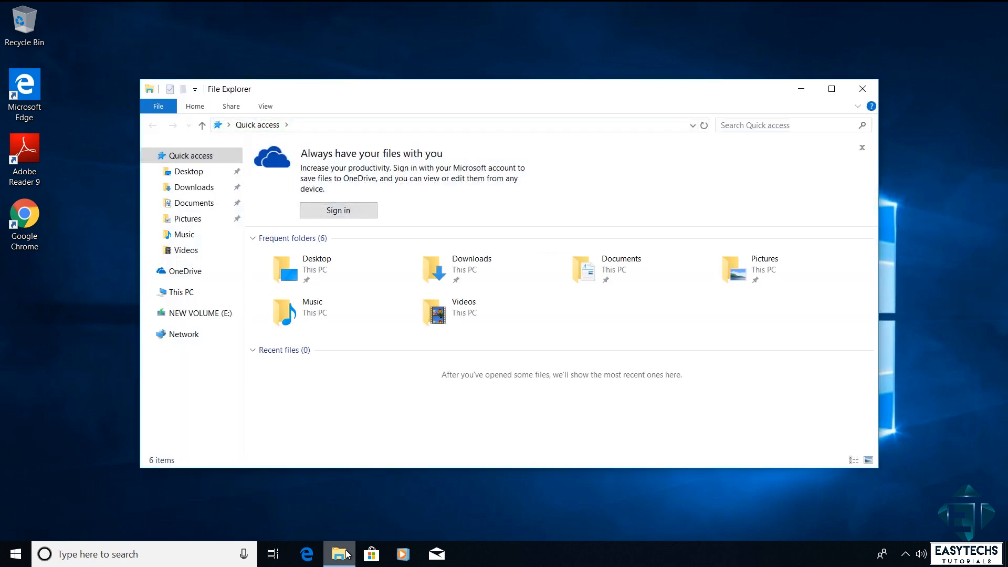
pyautogui.click(182, 291)
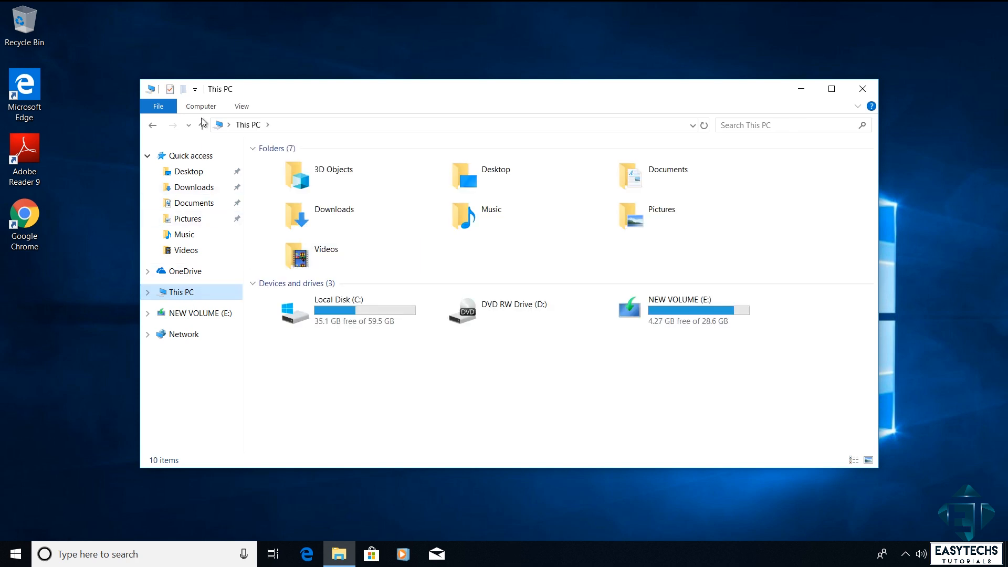
pyautogui.click(201, 106)
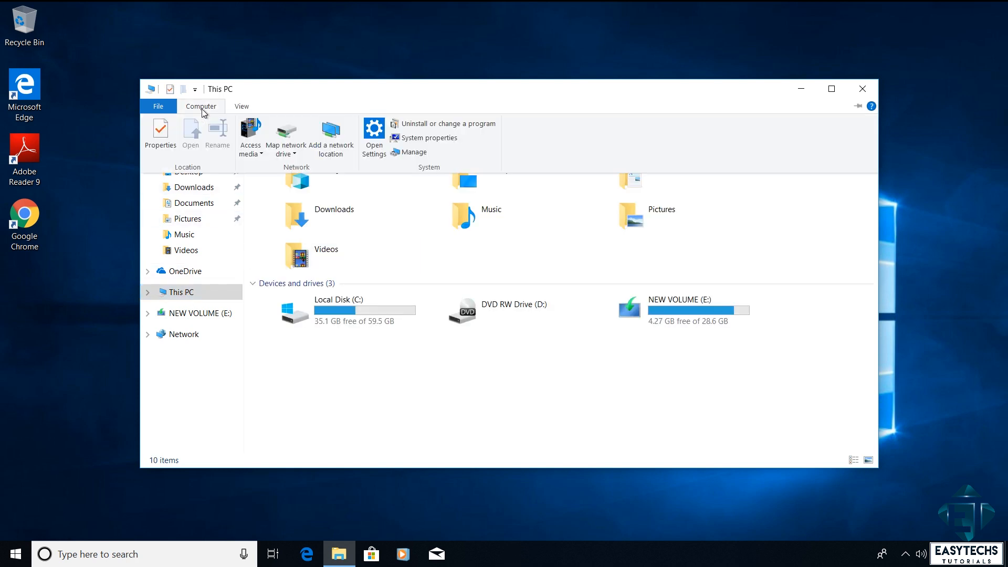
pyautogui.moveTo(418, 151)
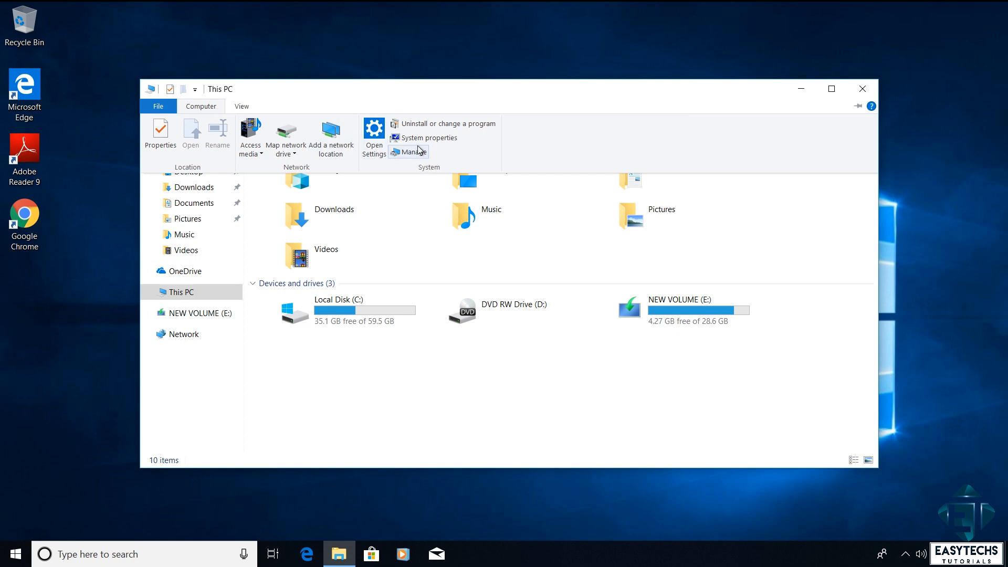
pyautogui.click(373, 133)
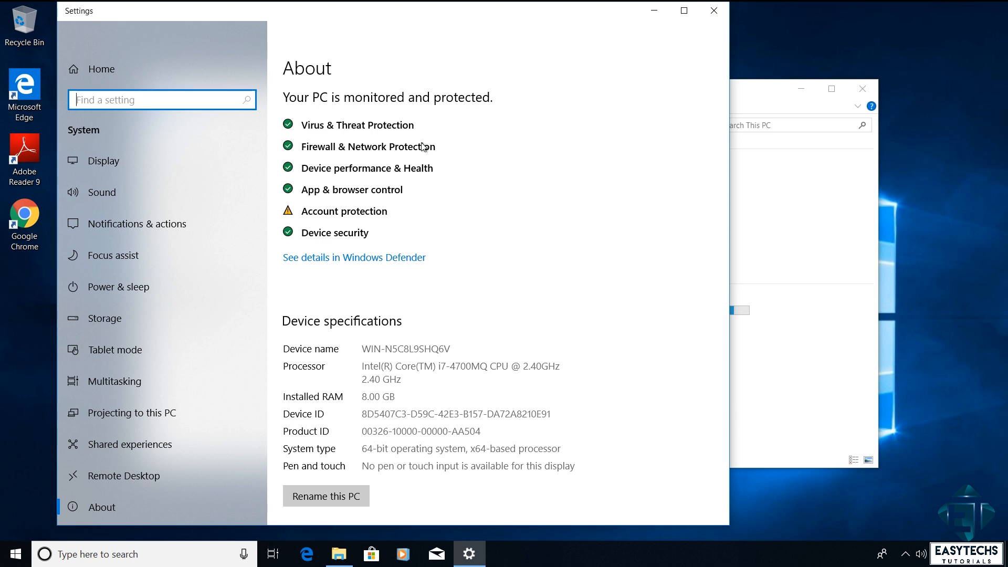
pyautogui.scroll(-3)
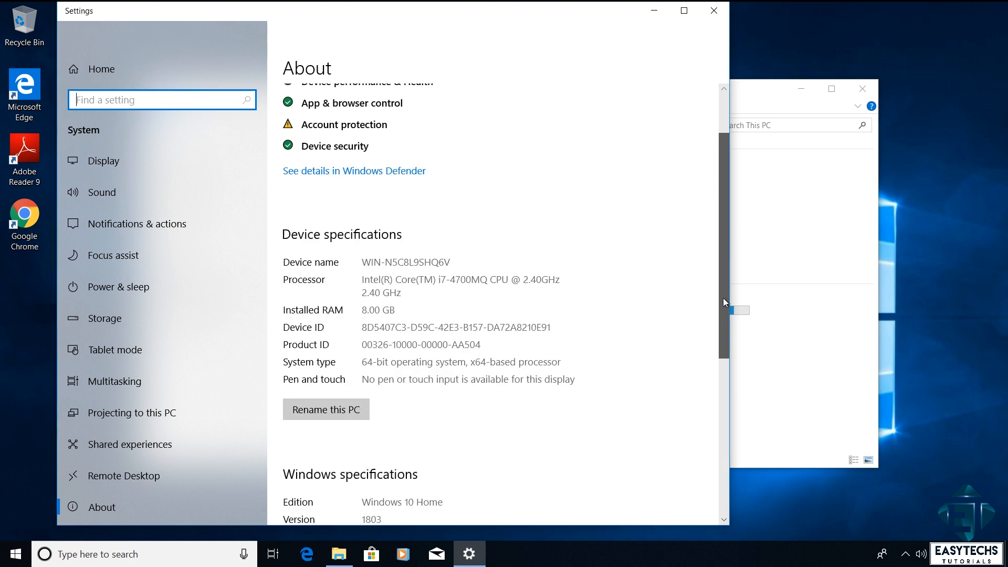
pyautogui.scroll(-3)
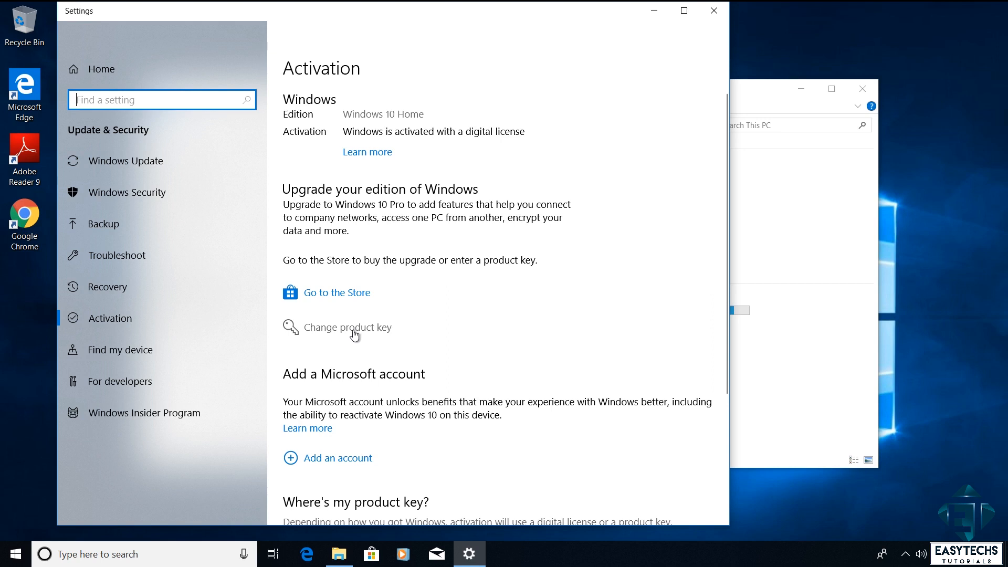
pyautogui.click(346, 328)
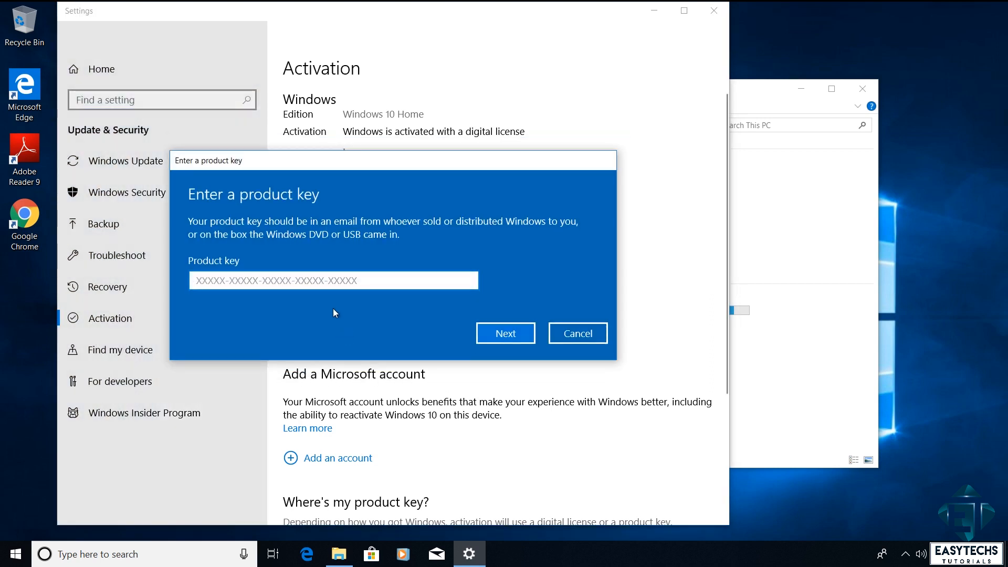
pyautogui.moveTo(262, 305)
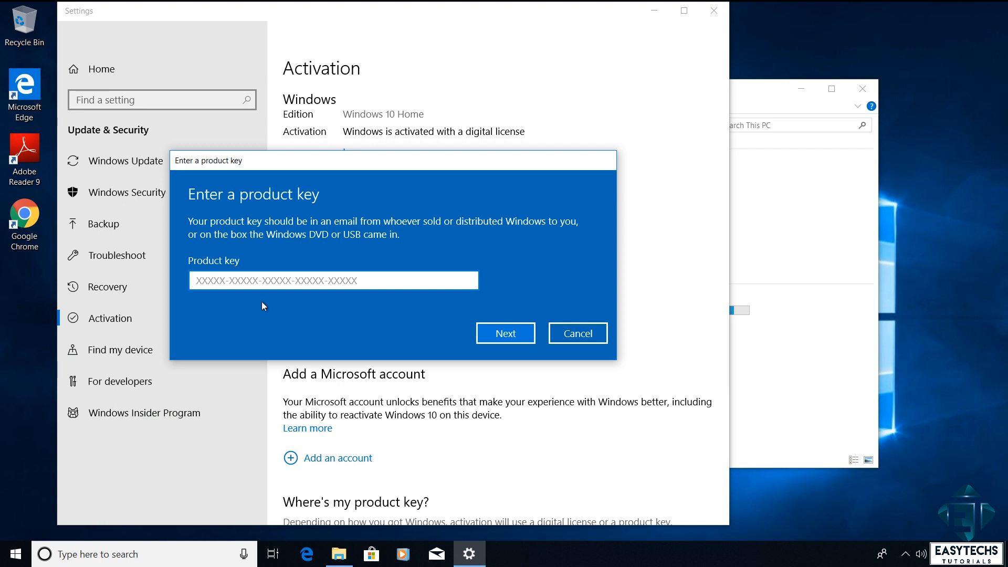
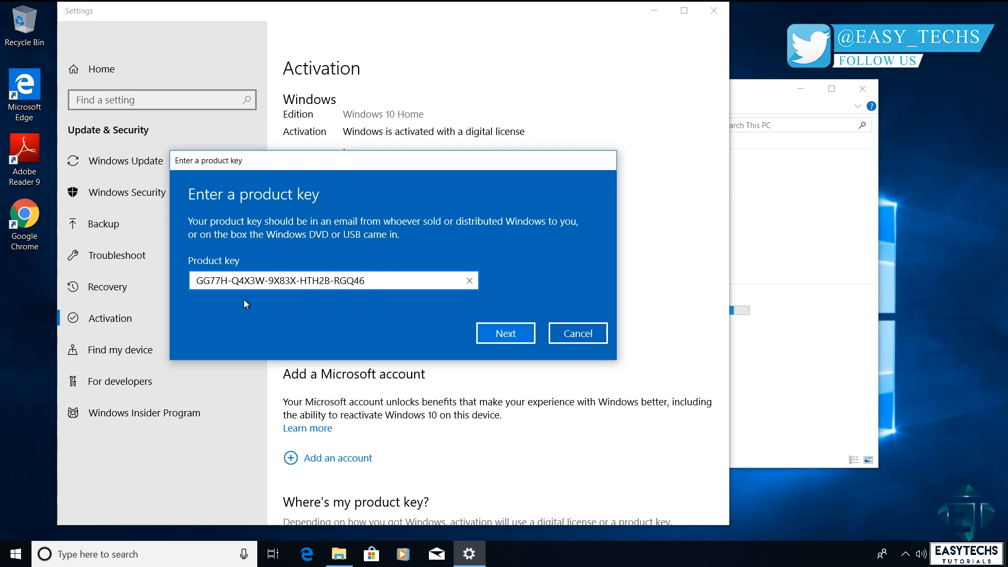
pyautogui.click(504, 333)
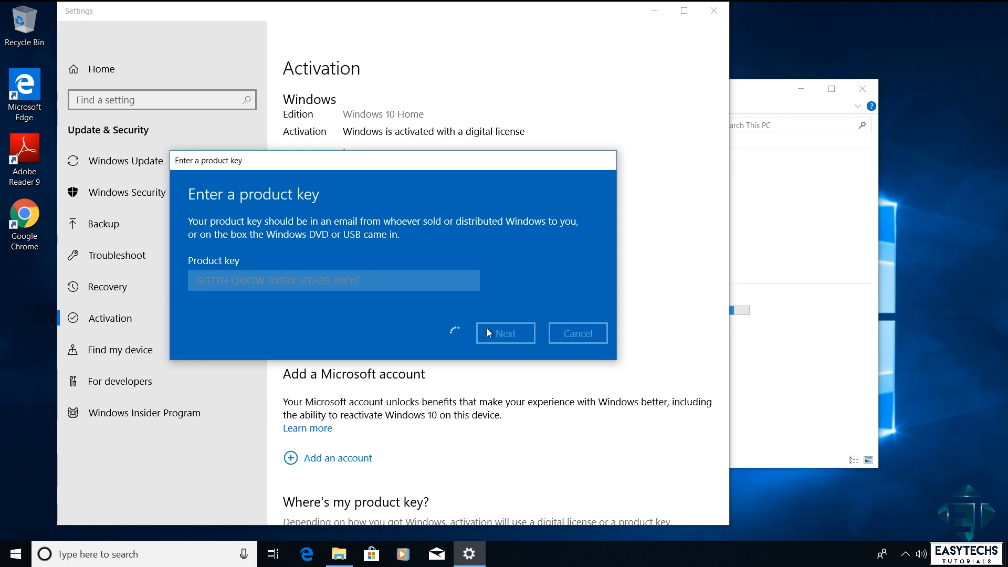
# Step: Start the upgrade to the Windows 10 Pro edition from the upgrade dialog
pyautogui.click(505, 332)
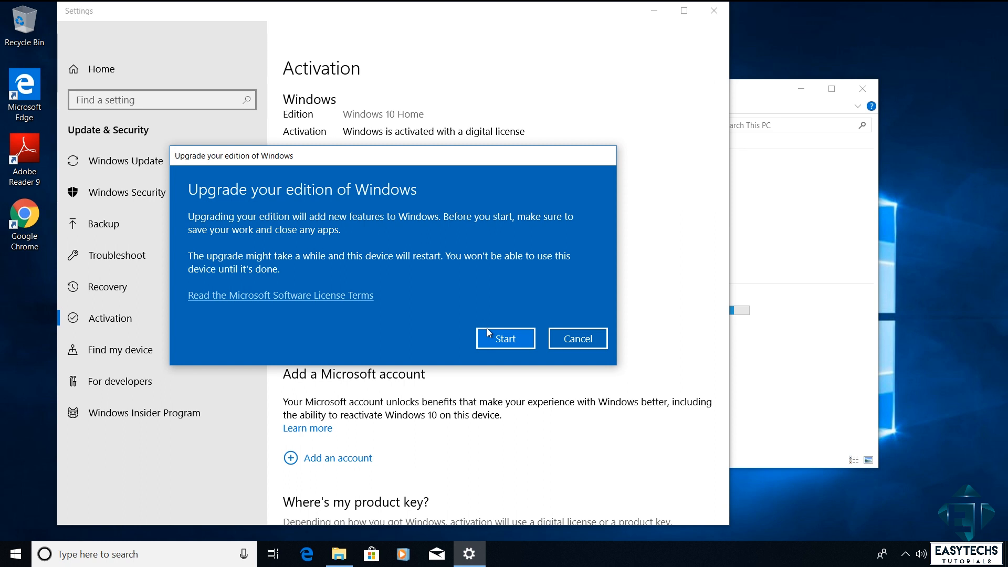
pyautogui.moveTo(351, 240)
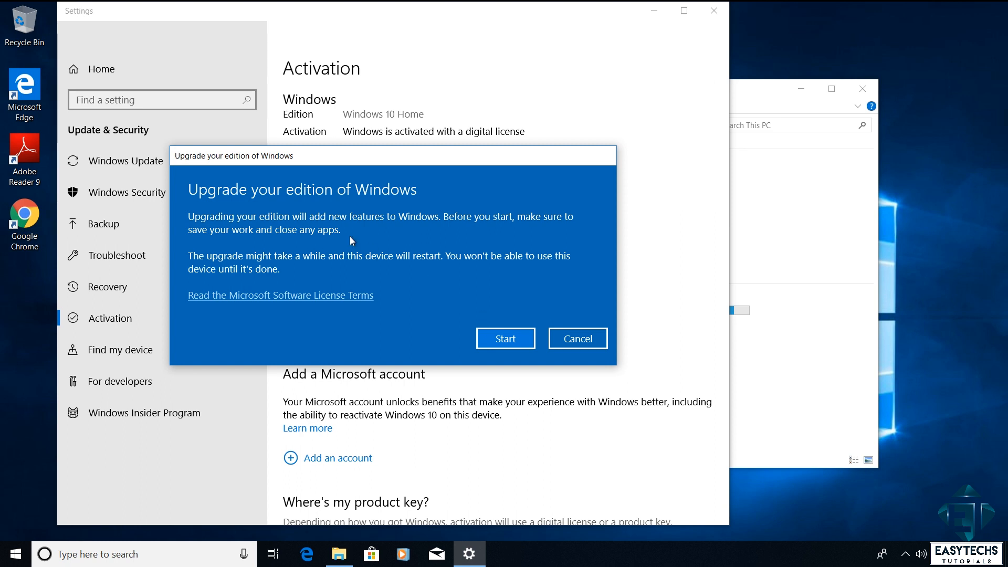
pyautogui.moveTo(360, 202)
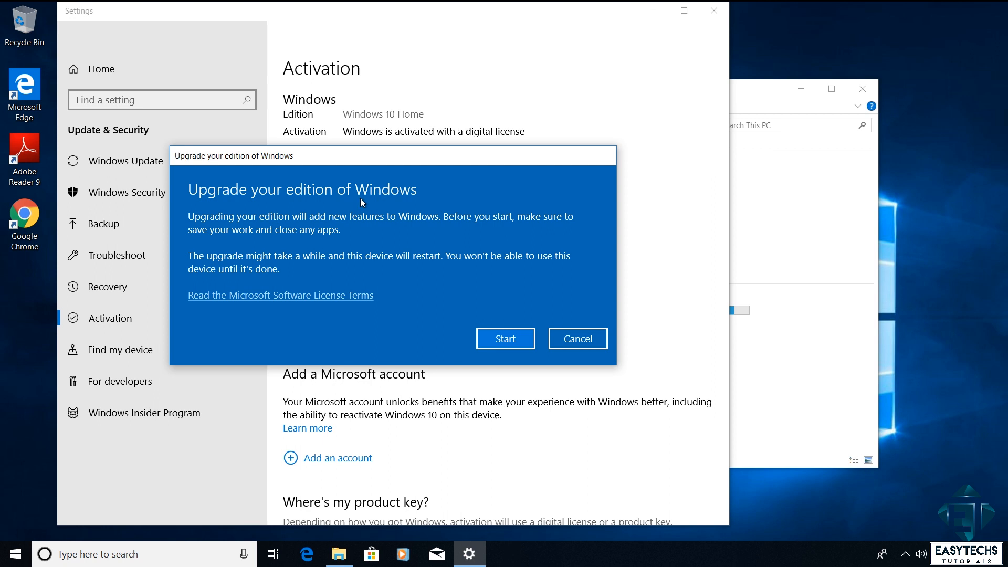
pyautogui.moveTo(376, 270)
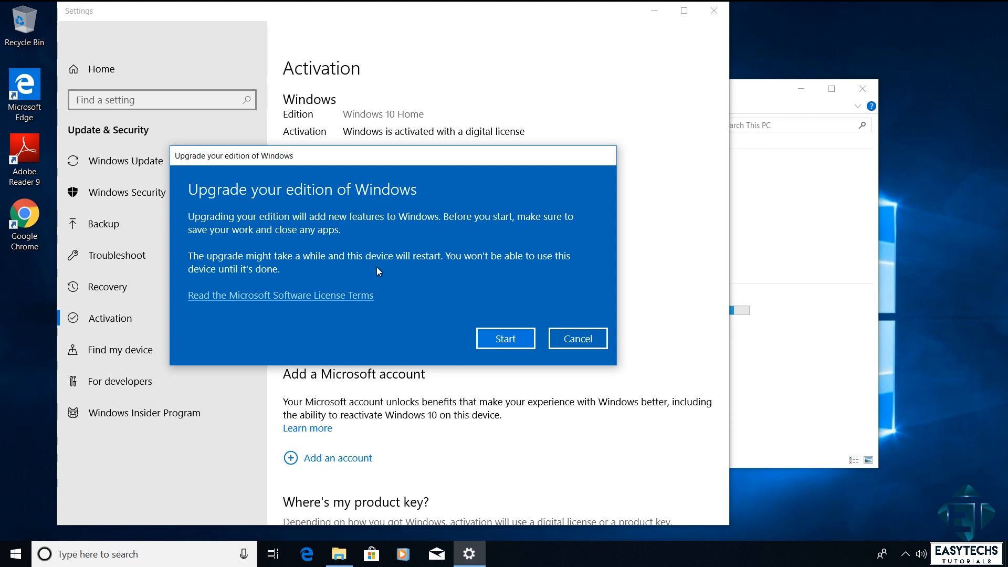
pyautogui.moveTo(365, 218)
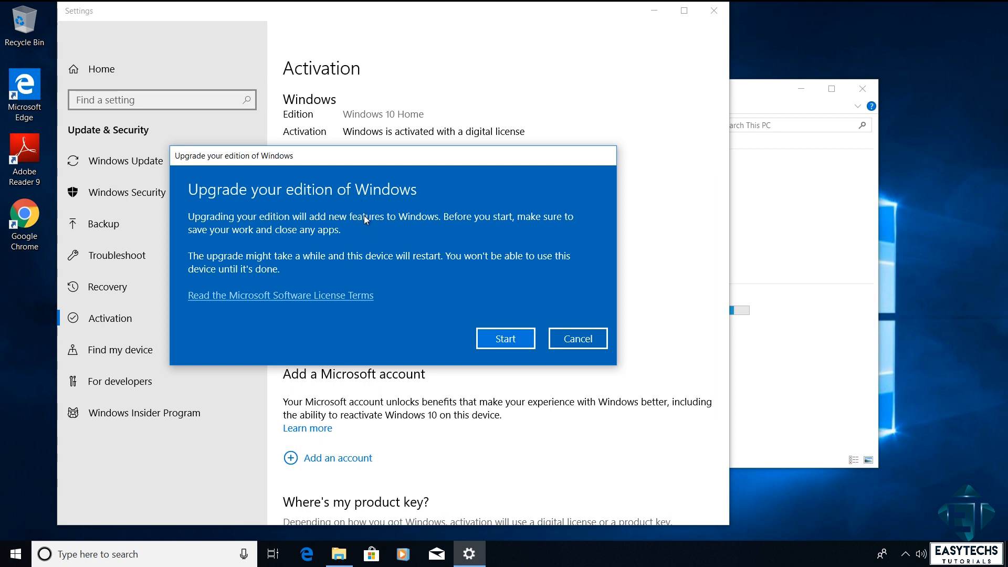
pyautogui.moveTo(333, 250)
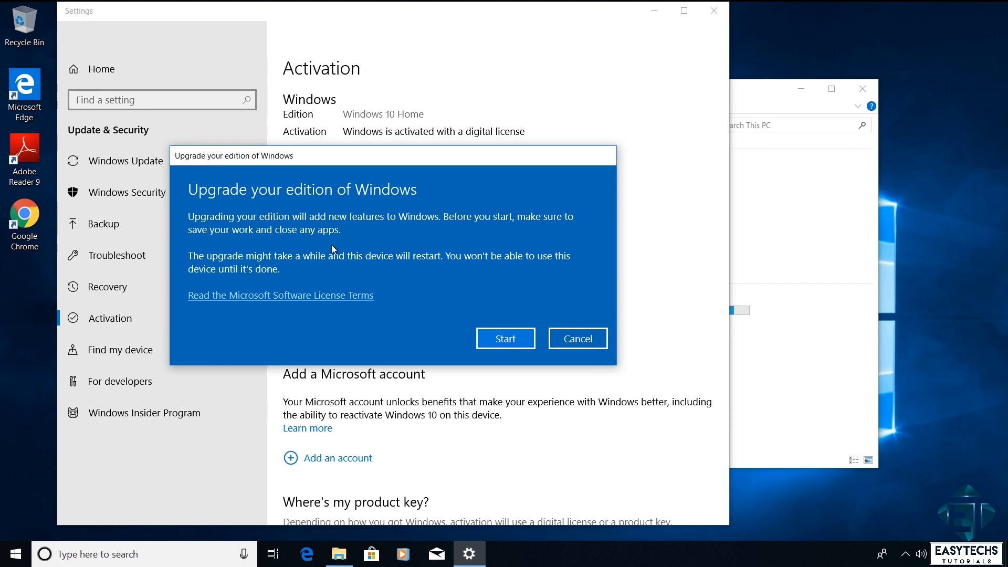
pyautogui.moveTo(352, 247)
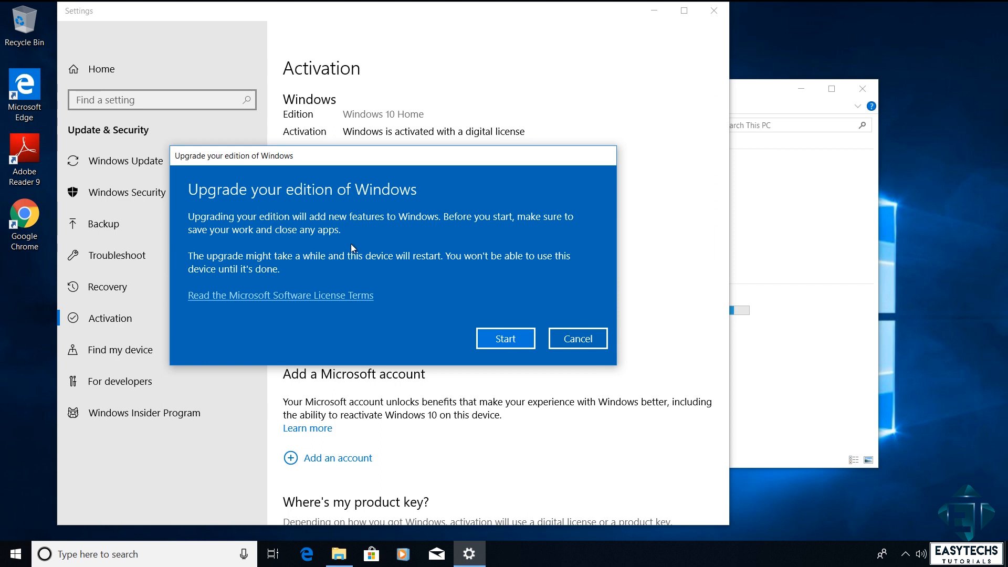
pyautogui.moveTo(448, 320)
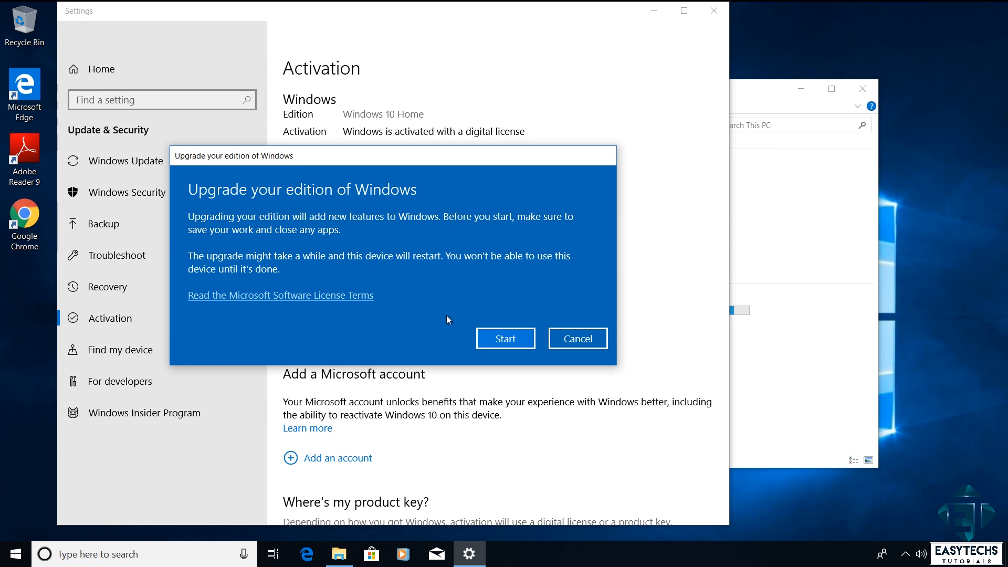
pyautogui.click(505, 338)
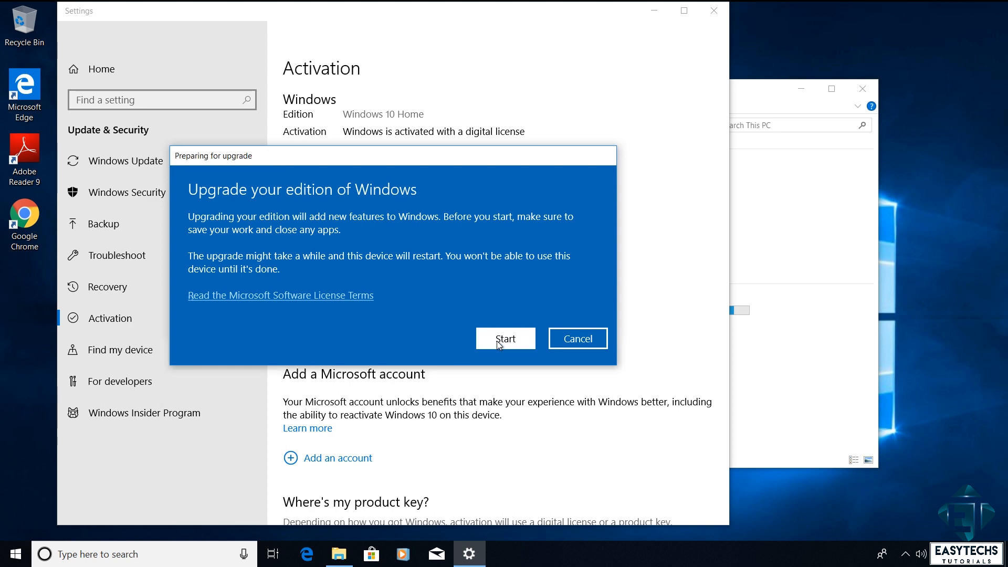
# Step: Let the upgrade and restart finish, confirming Windows 10 Pro on the Activation page
pyautogui.click(504, 339)
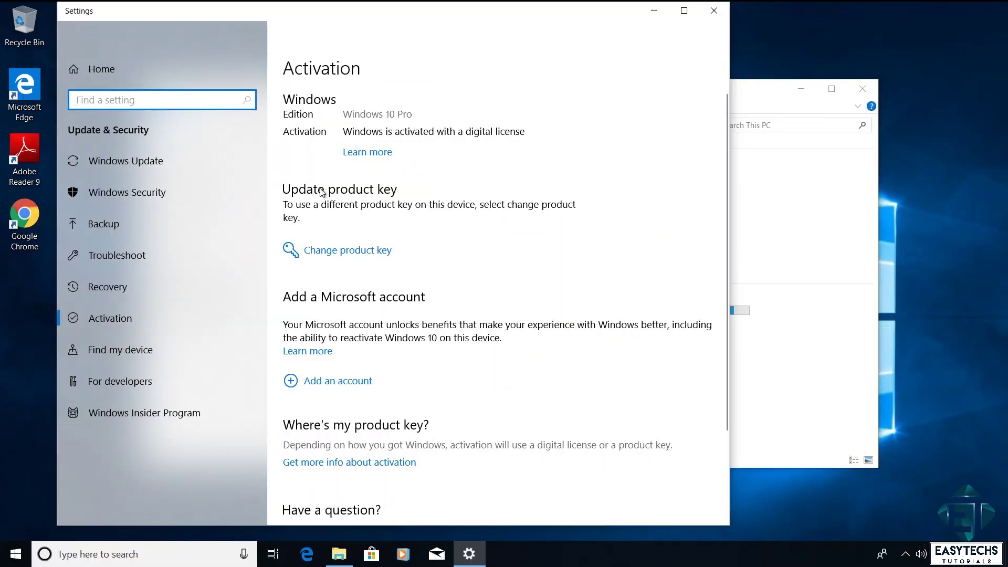
pyautogui.moveTo(399, 156)
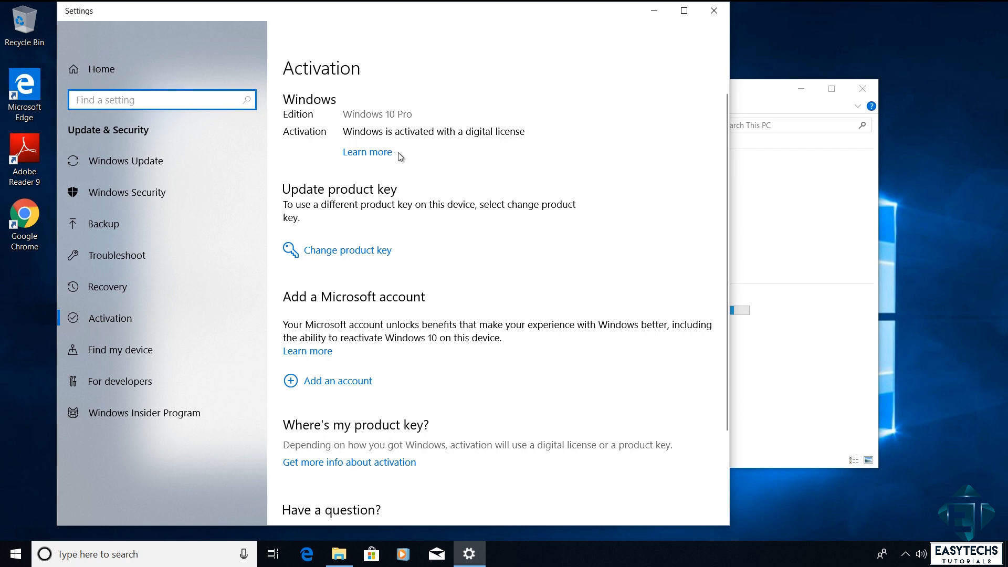
pyautogui.moveTo(441, 156)
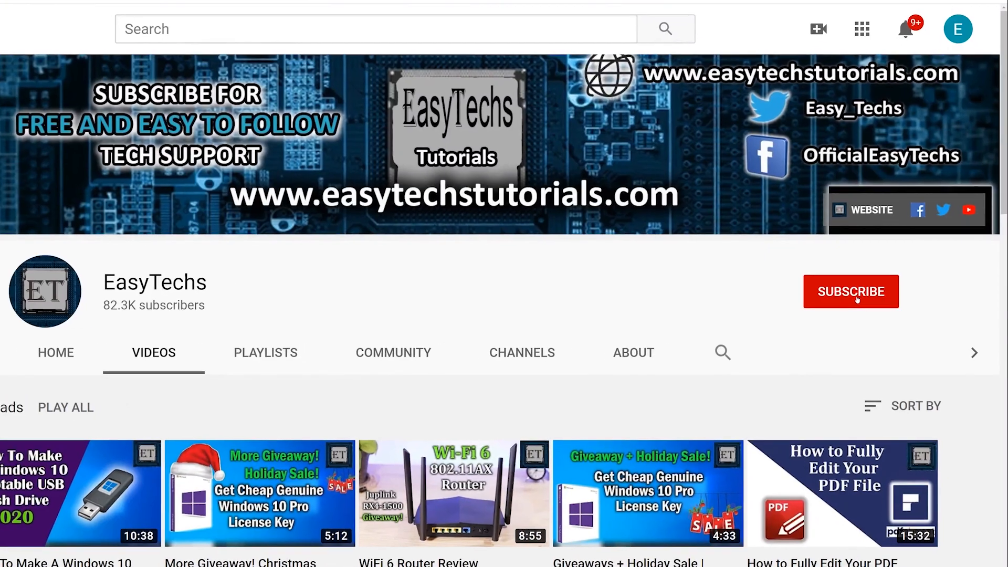
# Step: Subscribe to the EasyTechs channel and turn on upload notifications
pyautogui.click(849, 291)
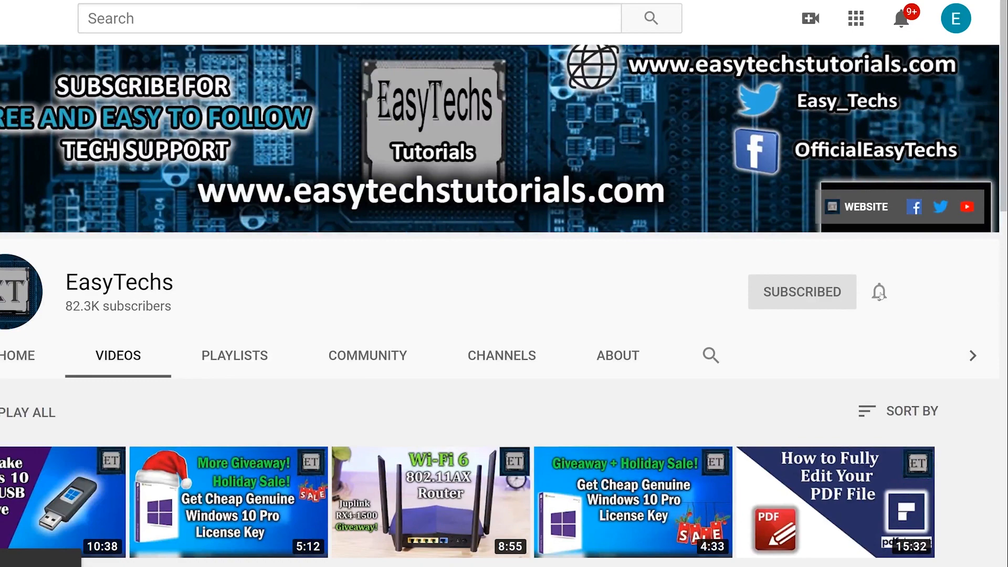
pyautogui.click(878, 290)
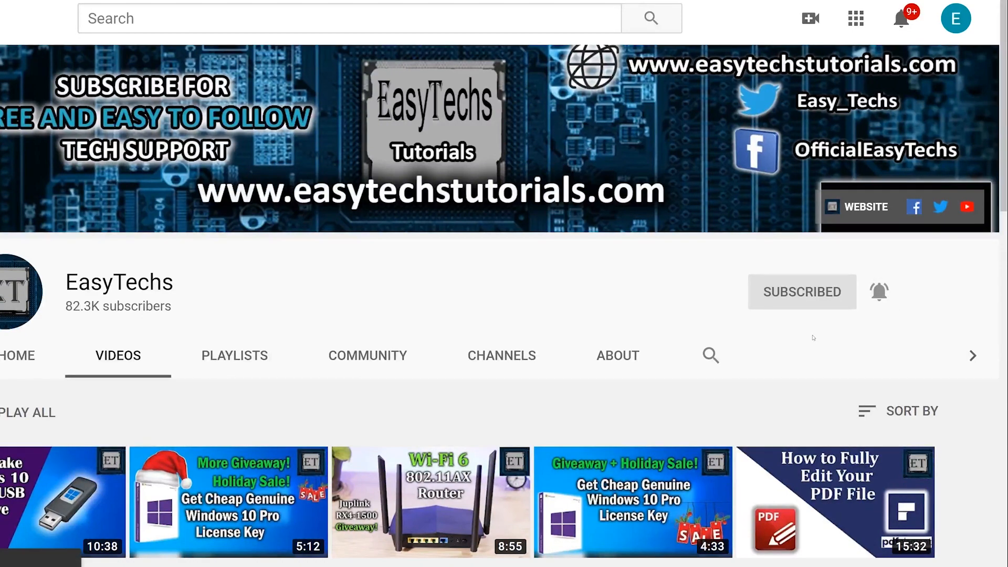